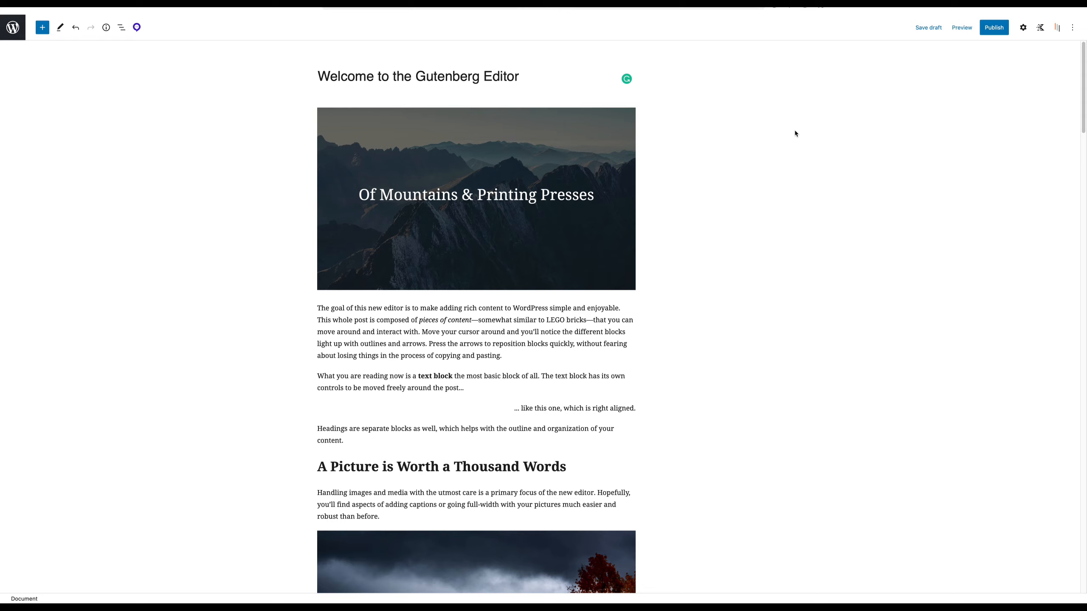
{"action": "mouse_move", "coordinate": [284, 106]}
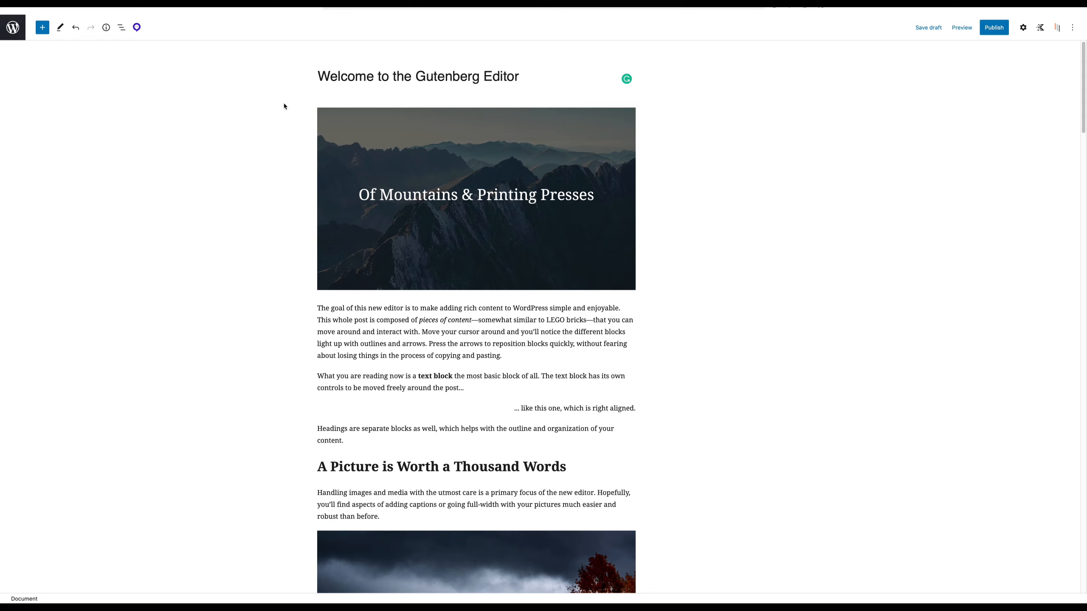
Step: Move the cover's 'Of Mountains & Printing Presses' paragraph above the mountain image using the mover arrows
{"action": "left_click", "coordinate": [1023, 28]}
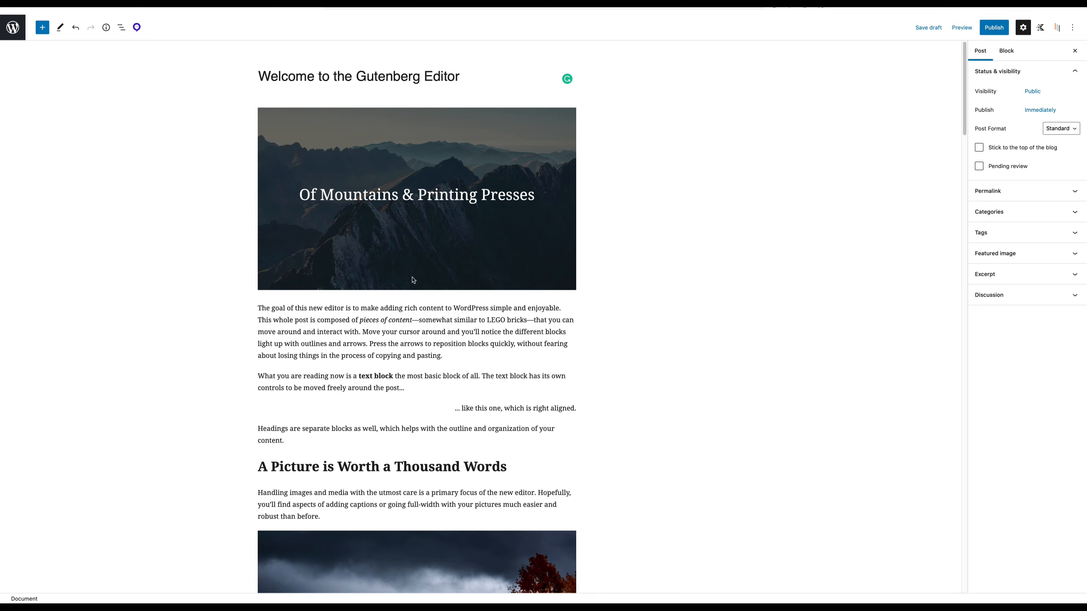
{"action": "left_click", "coordinate": [417, 332]}
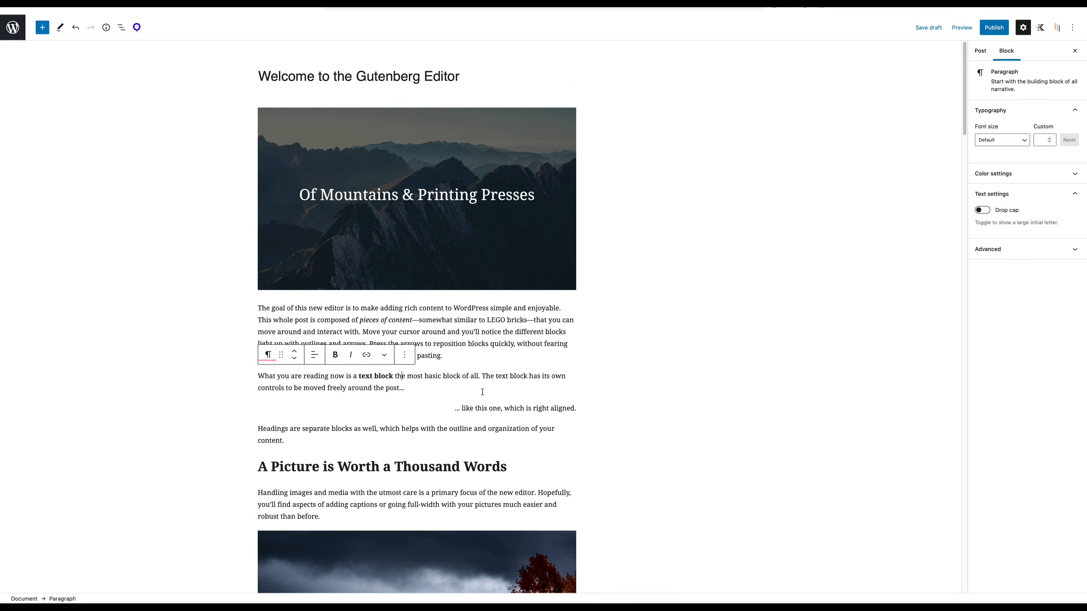
{"action": "left_click", "coordinate": [416, 195]}
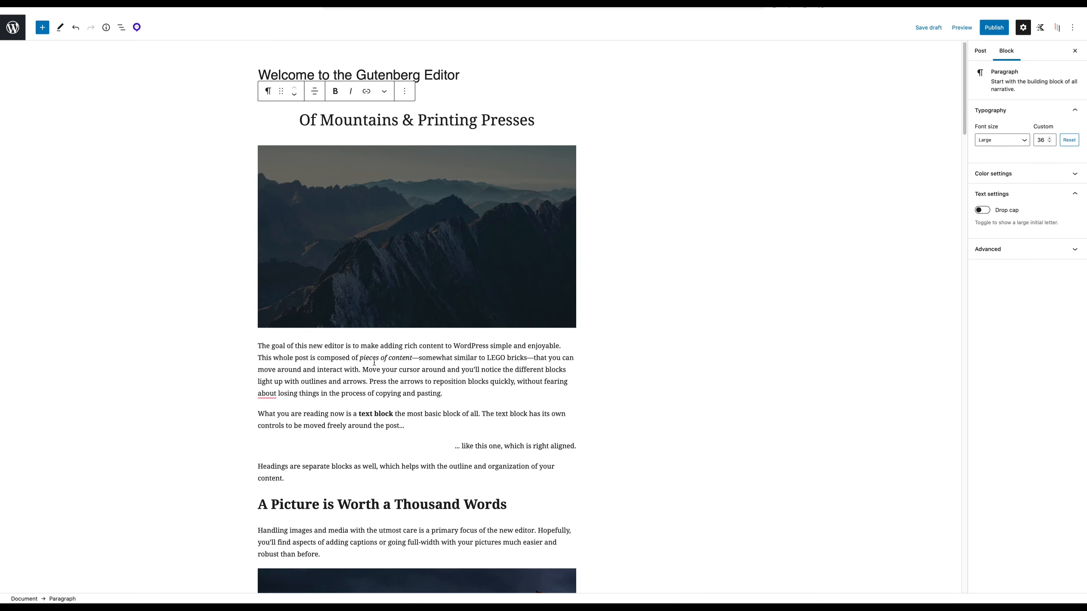
{"action": "left_click", "coordinate": [293, 88]}
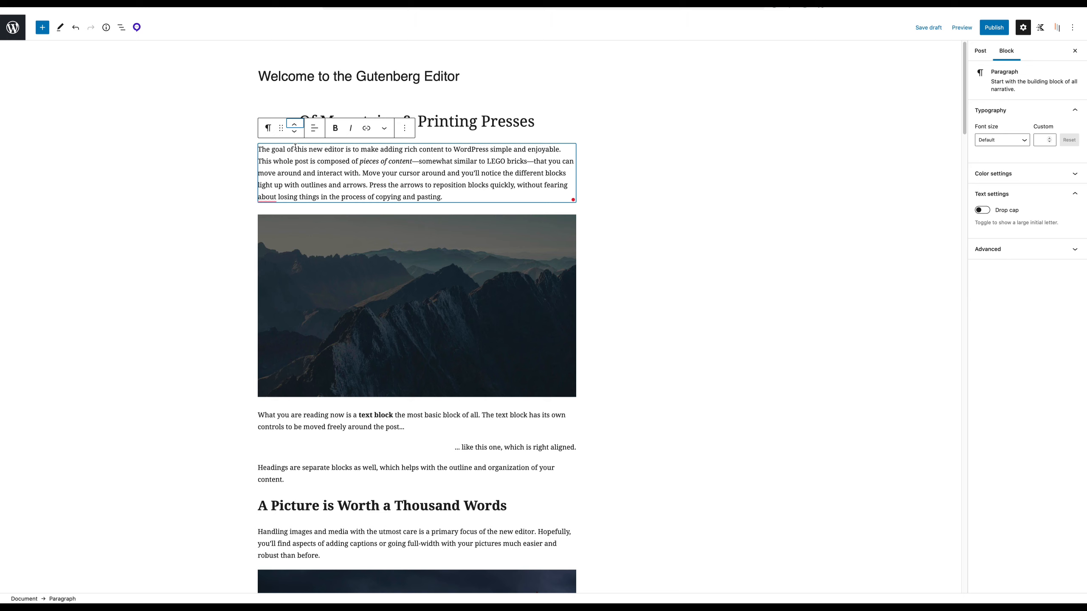
{"action": "scroll", "scroll_direction": "down", "scroll_amount": 3}
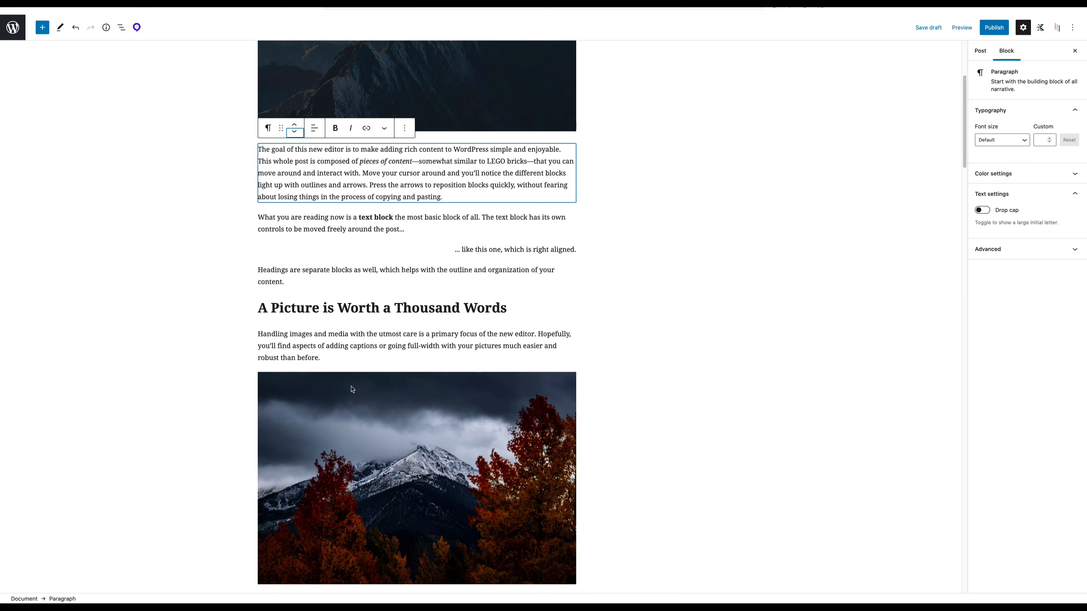
Step: Toggle List View closed and open again to show the cover, paragraphs, headings, images and galleries
{"action": "left_click", "coordinate": [121, 28]}
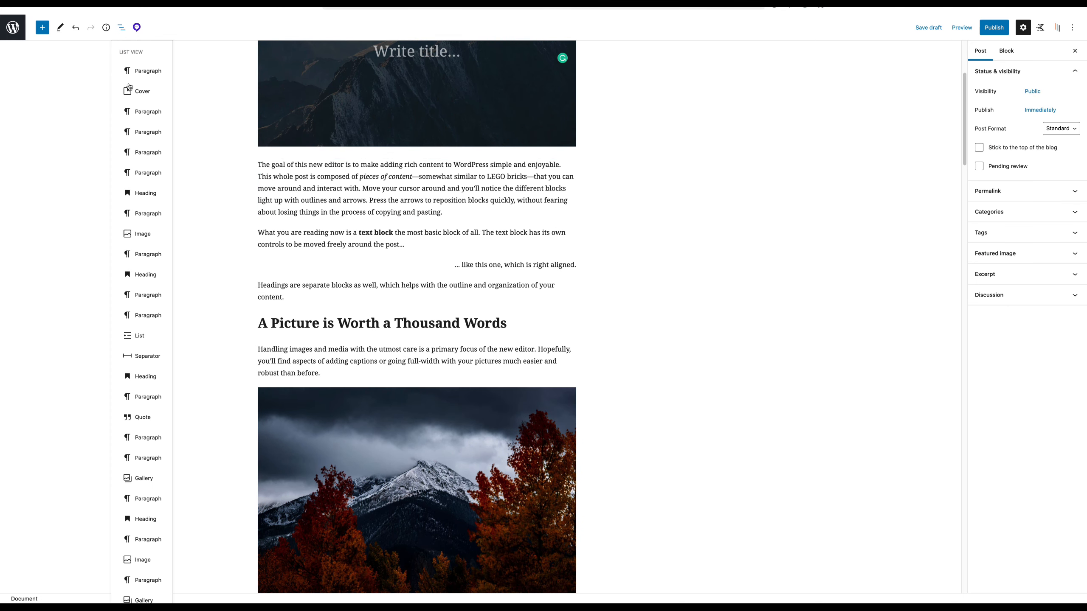
{"action": "mouse_move", "coordinate": [133, 356]}
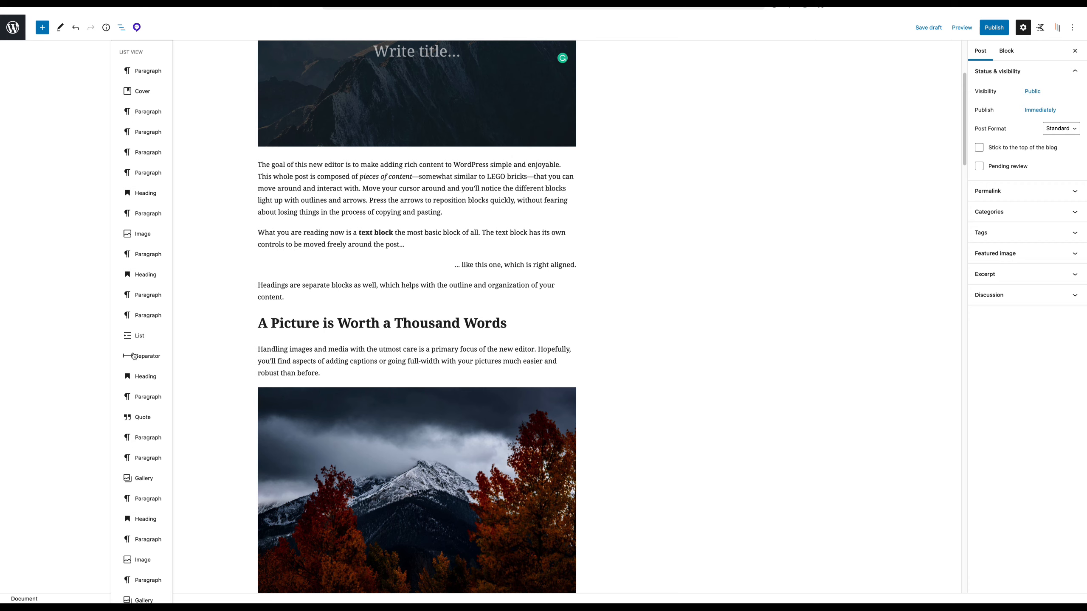
{"action": "mouse_move", "coordinate": [149, 362]}
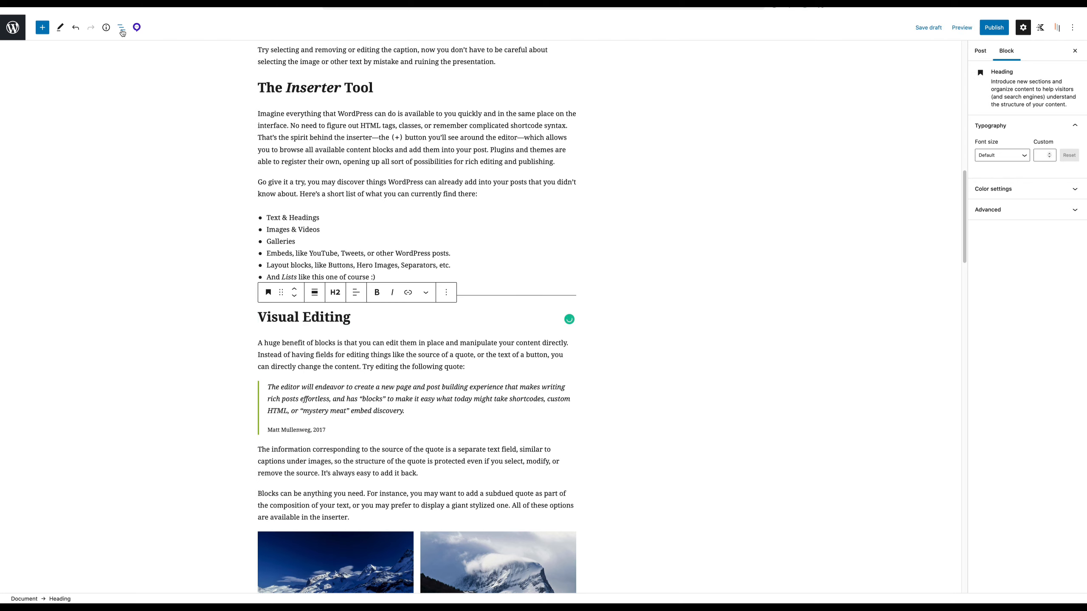
{"action": "left_click", "coordinate": [122, 28]}
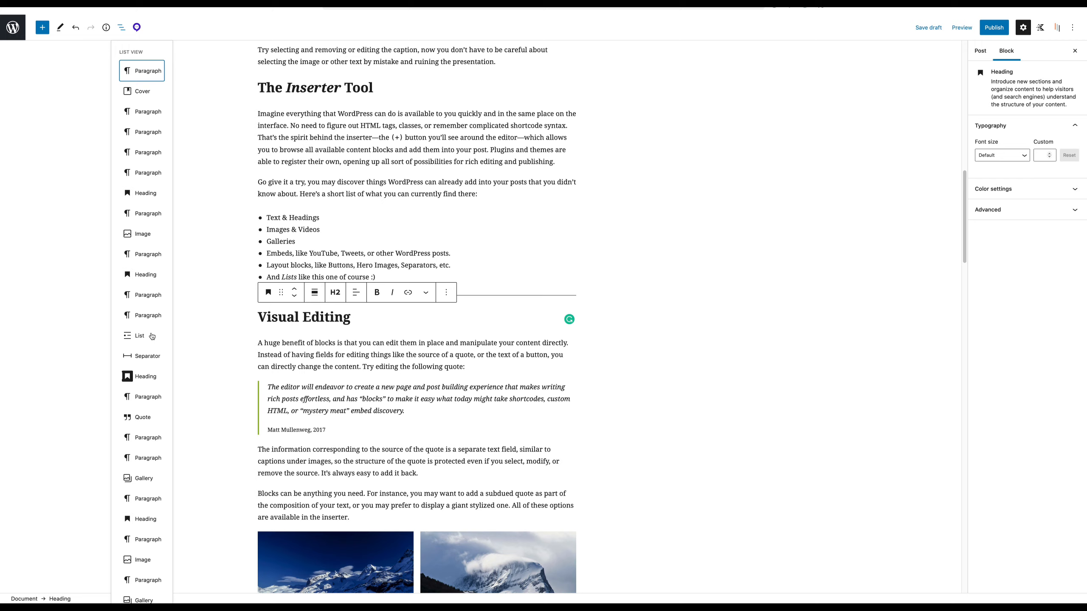
{"action": "mouse_move", "coordinate": [949, 160]}
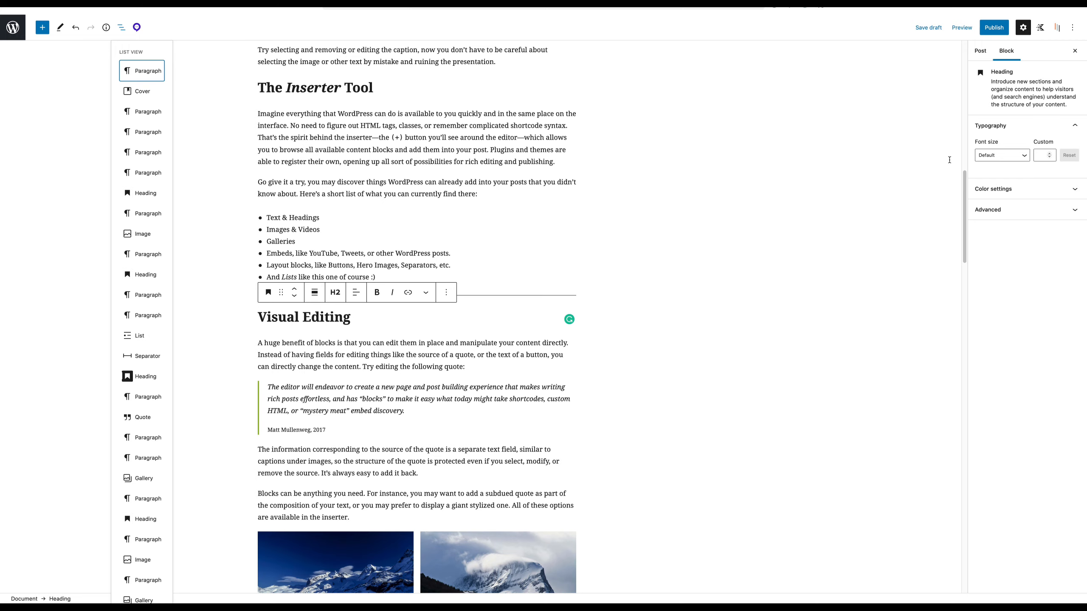
{"action": "mouse_move", "coordinate": [1058, 28]}
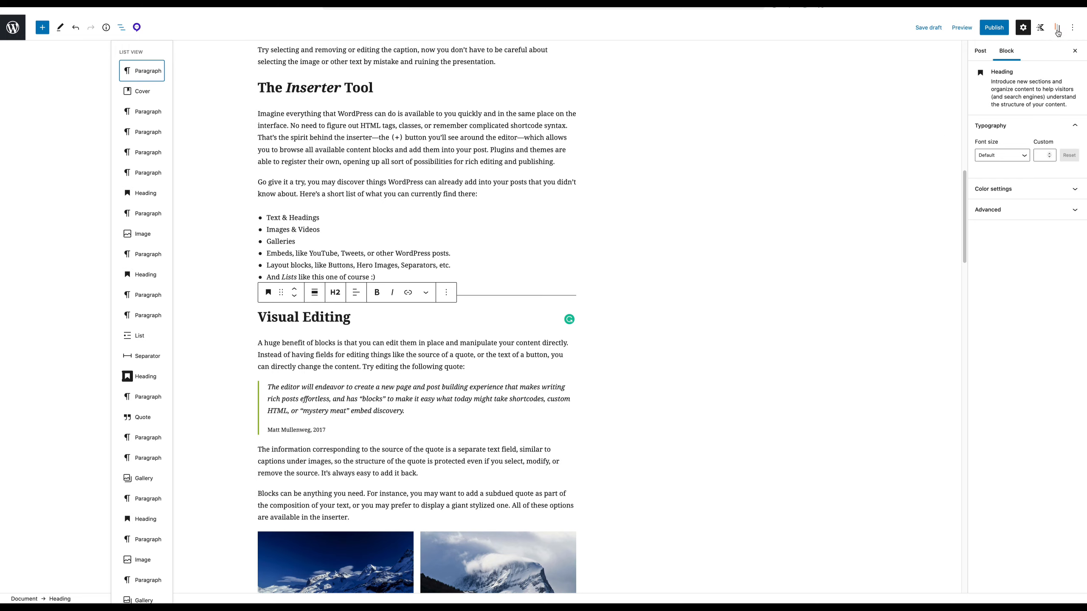
Step: Drag 'Handling images and media' below the 'goal of this new editor' paragraph in Block Navigation
{"action": "left_click", "coordinate": [1057, 27]}
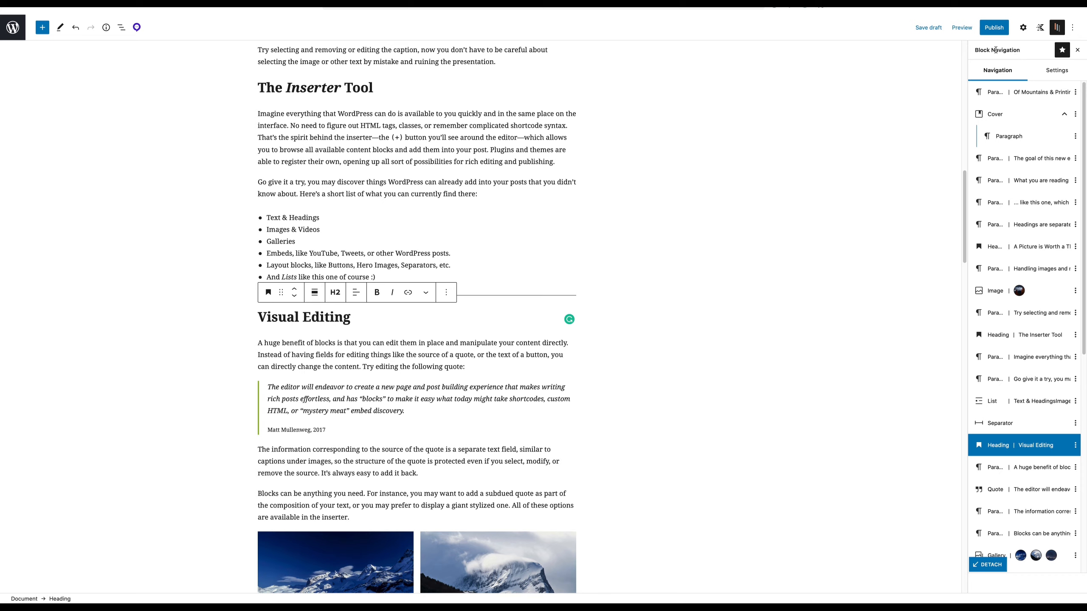
{"action": "mouse_move", "coordinate": [1056, 27]}
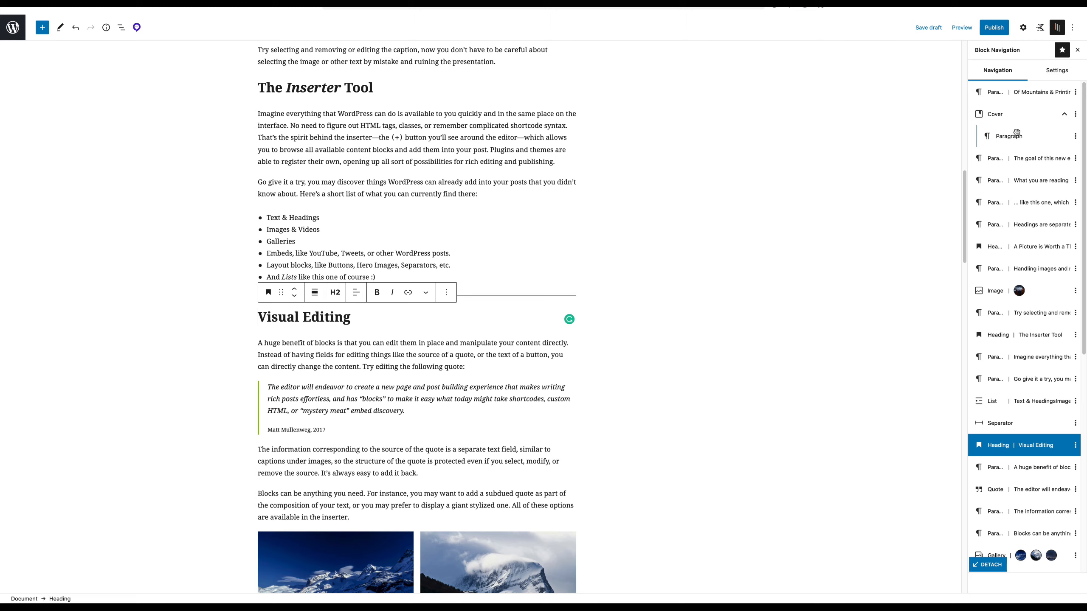
{"action": "mouse_move", "coordinate": [1003, 237]}
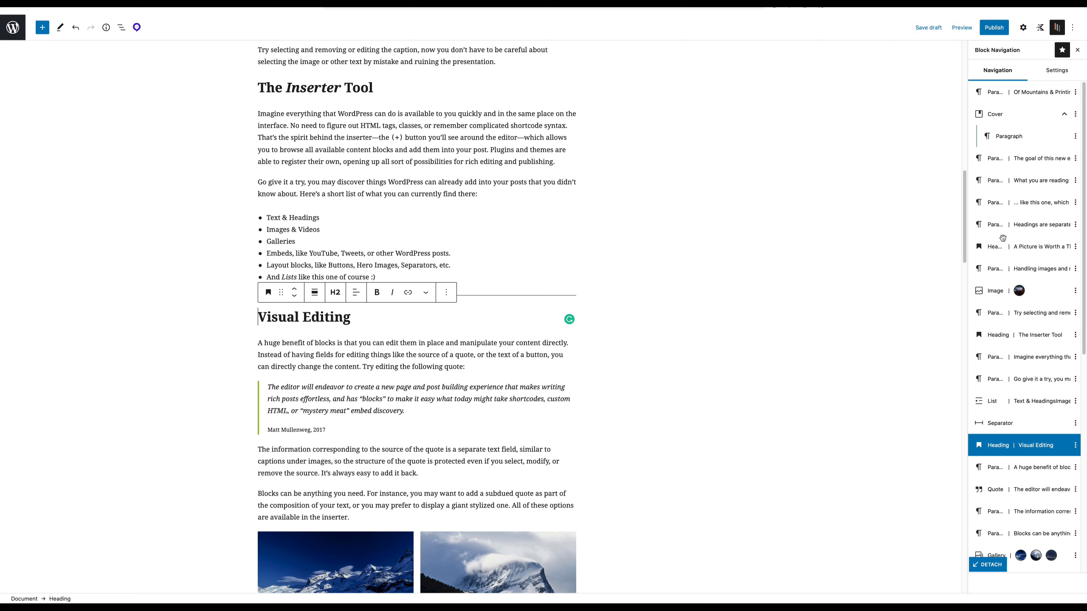
{"action": "mouse_move", "coordinate": [1060, 228]}
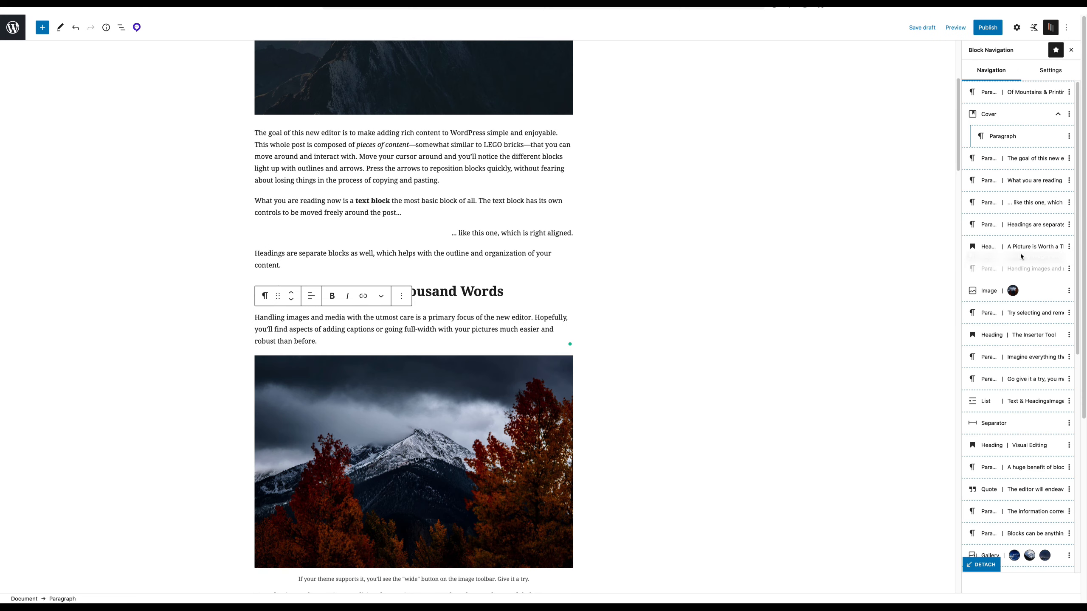
{"action": "left_click", "coordinate": [1020, 180]}
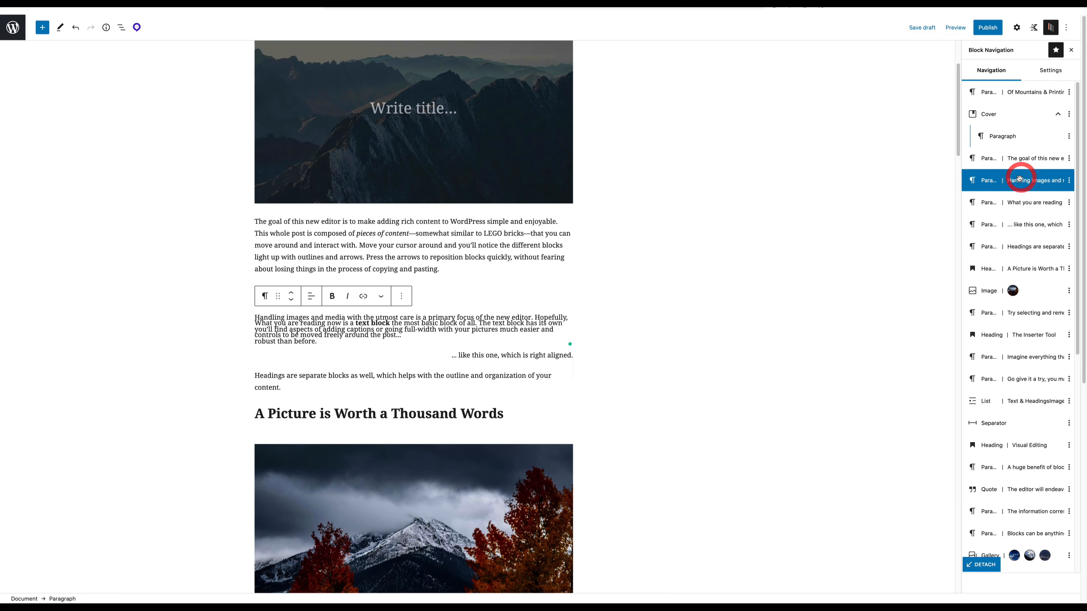
{"action": "left_click", "coordinate": [988, 114]}
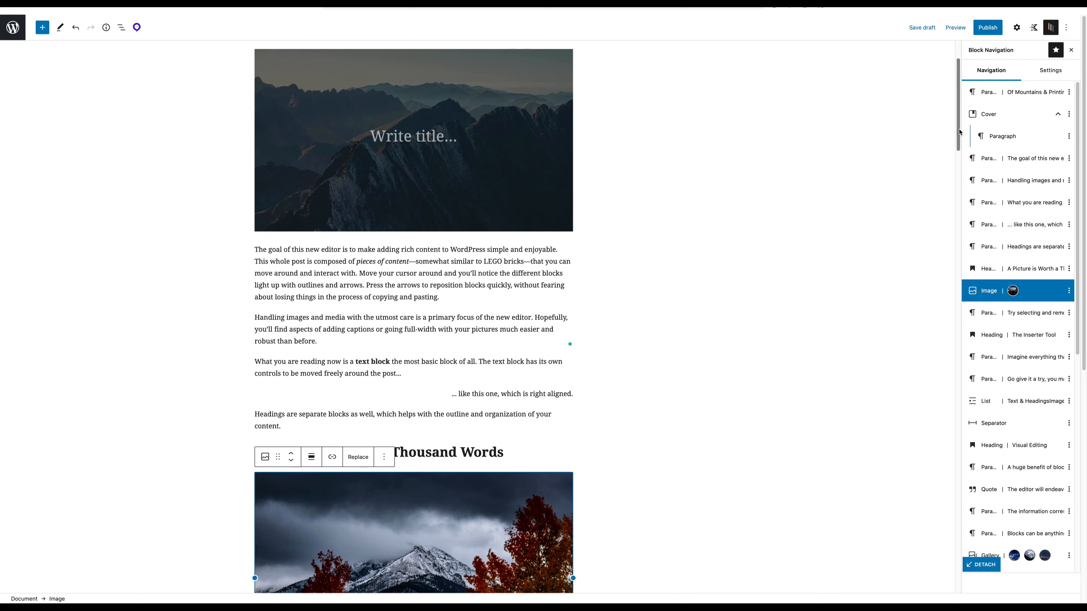
{"action": "scroll", "scroll_direction": "down", "scroll_amount": 3}
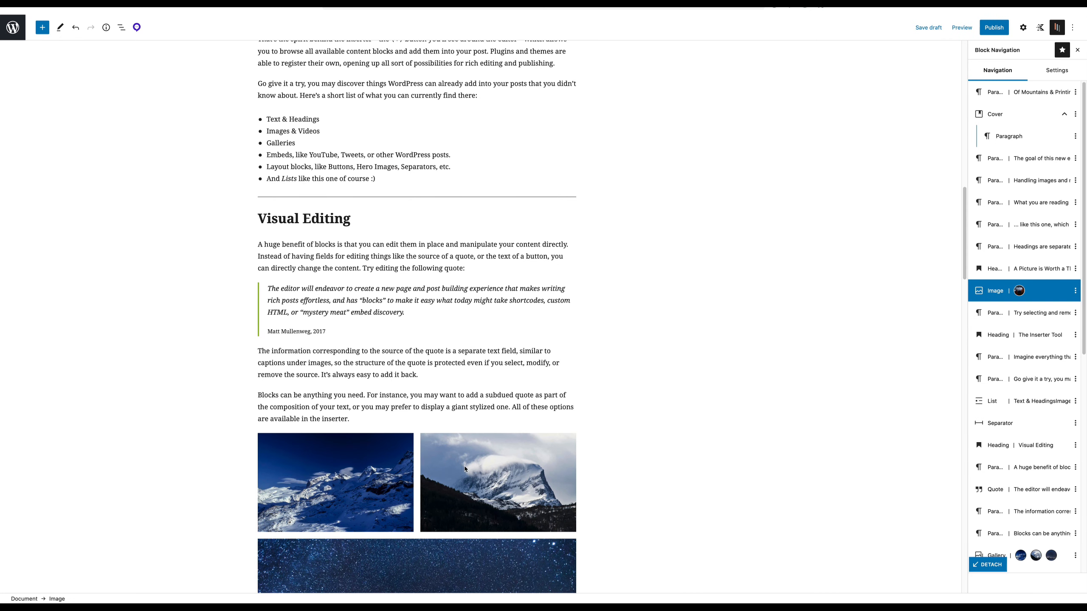
Step: Select the three-photo Gallery block and re-dock the Block Navigation panel in the sidebar
{"action": "left_click", "coordinate": [498, 482]}
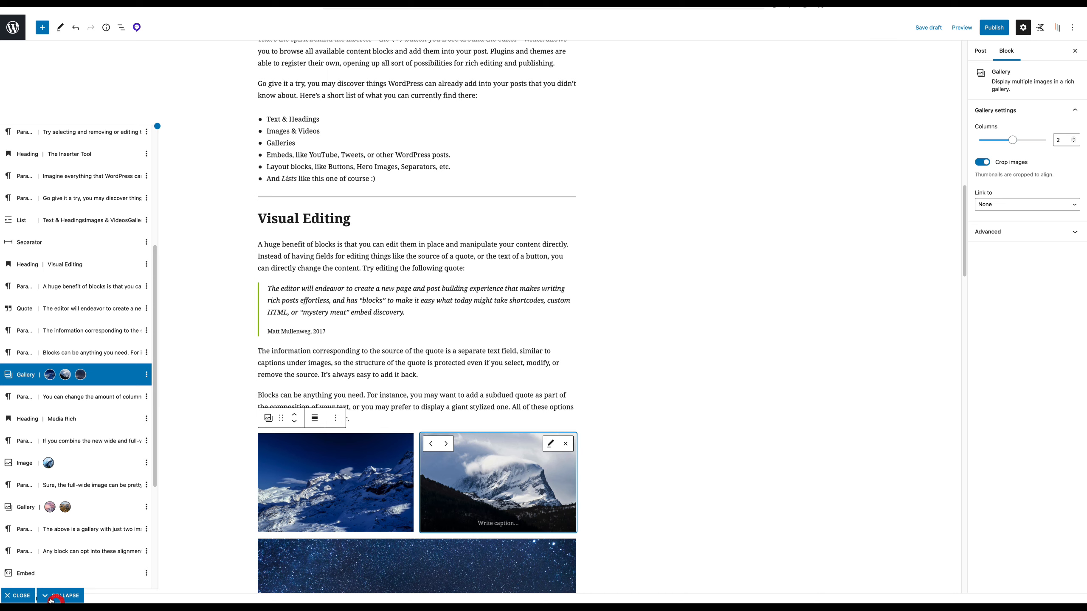
{"action": "left_click", "coordinate": [1057, 28]}
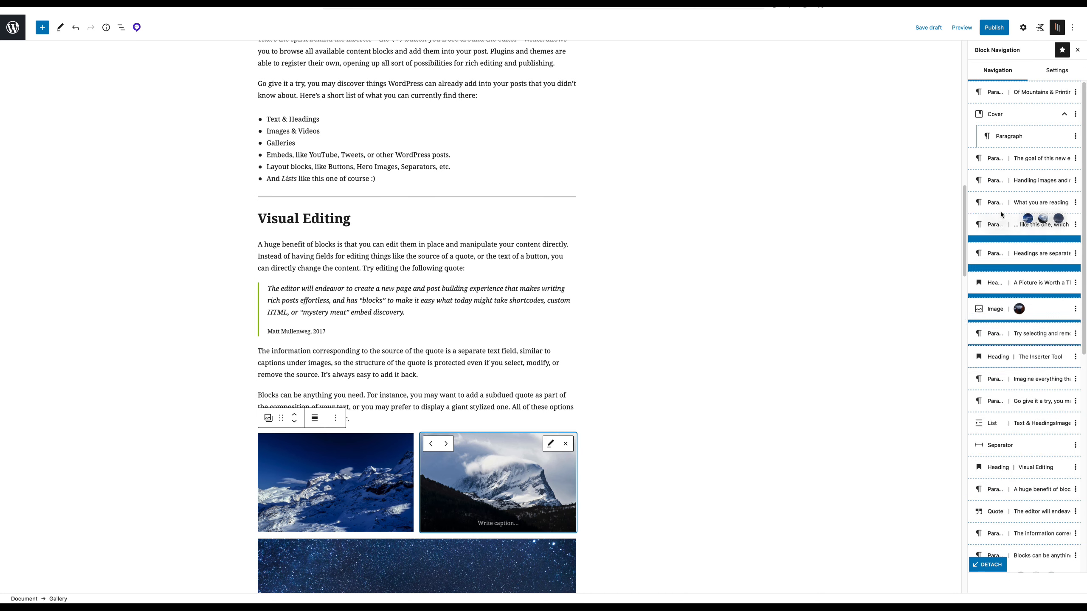
Step: Drop the Gallery below 'Handling images and media', then select the 'What you are reading' entry
{"action": "left_click", "coordinate": [995, 202]}
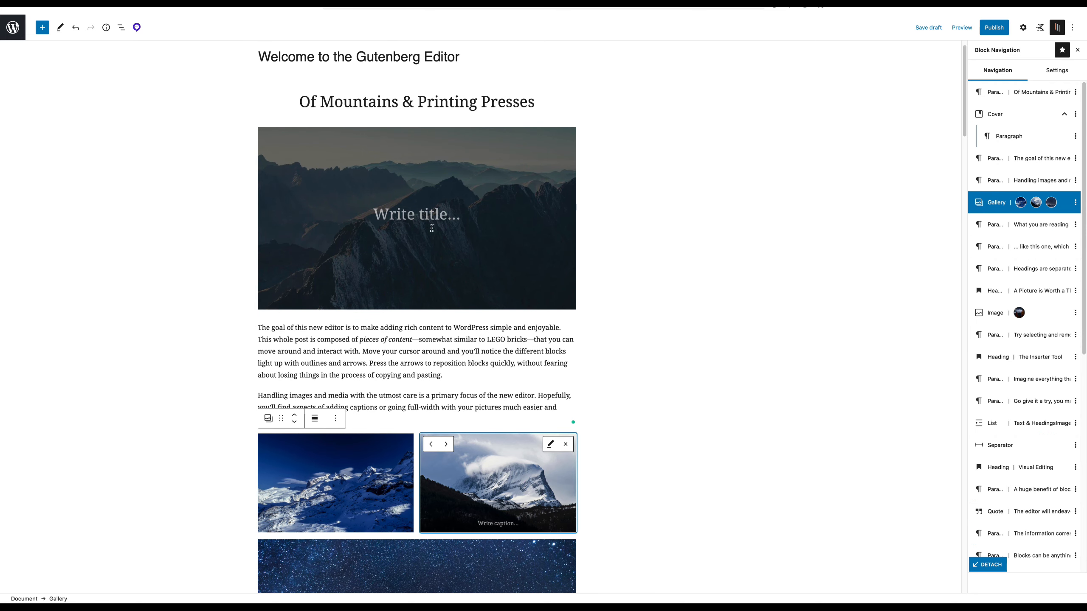
{"action": "left_click", "coordinate": [1040, 224]}
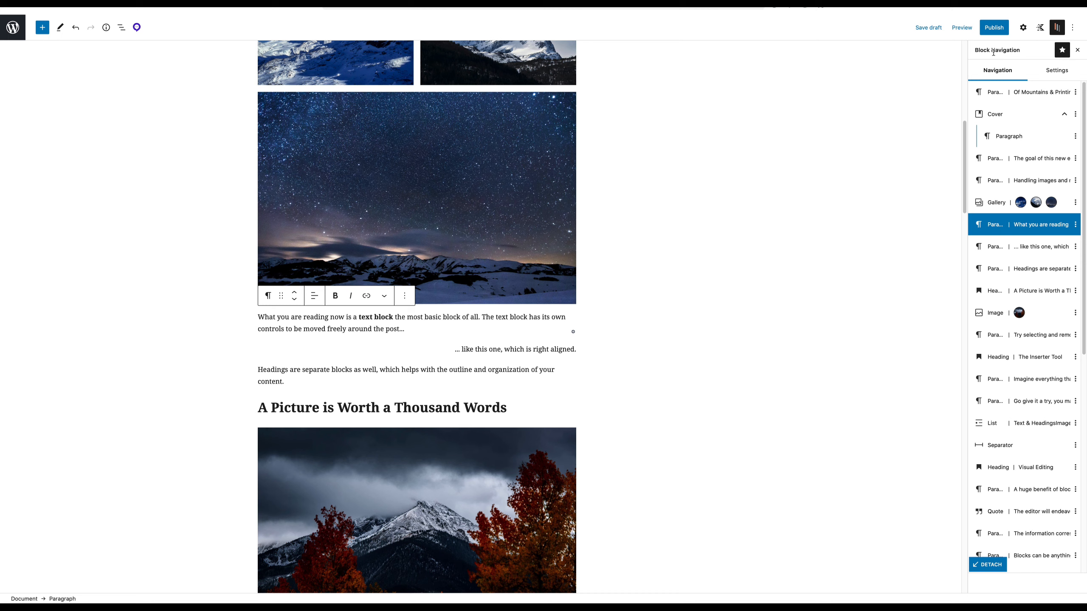